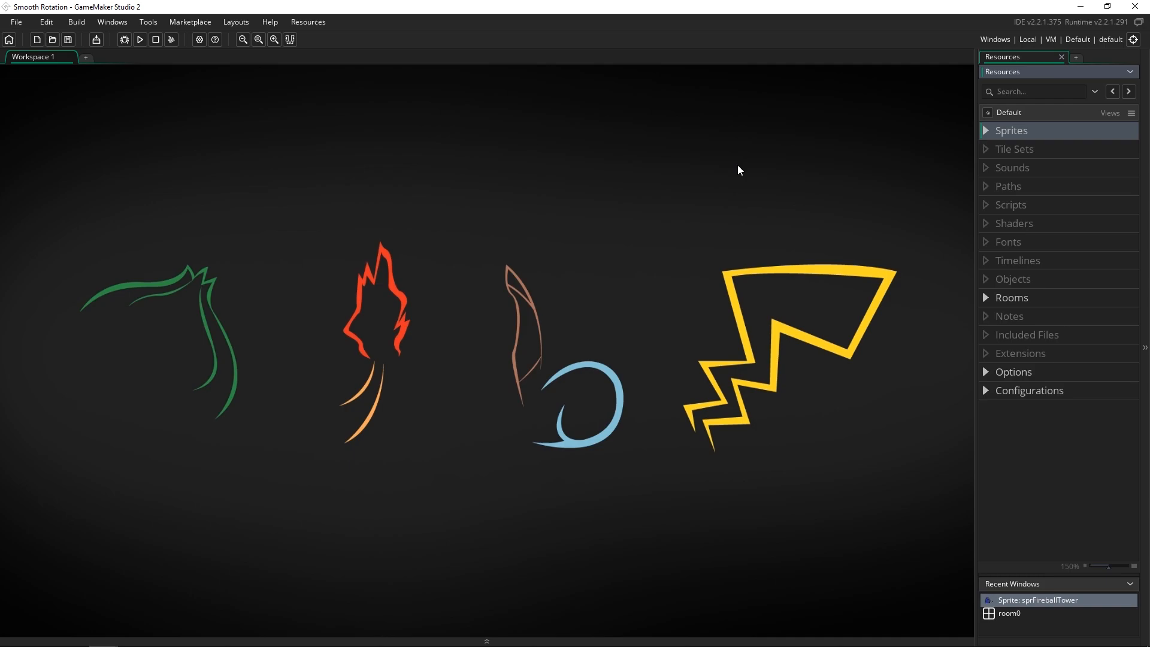
Step: Open the sprFireballTower sprite from the Resources panel to view the right-facing tower
click(296, 306)
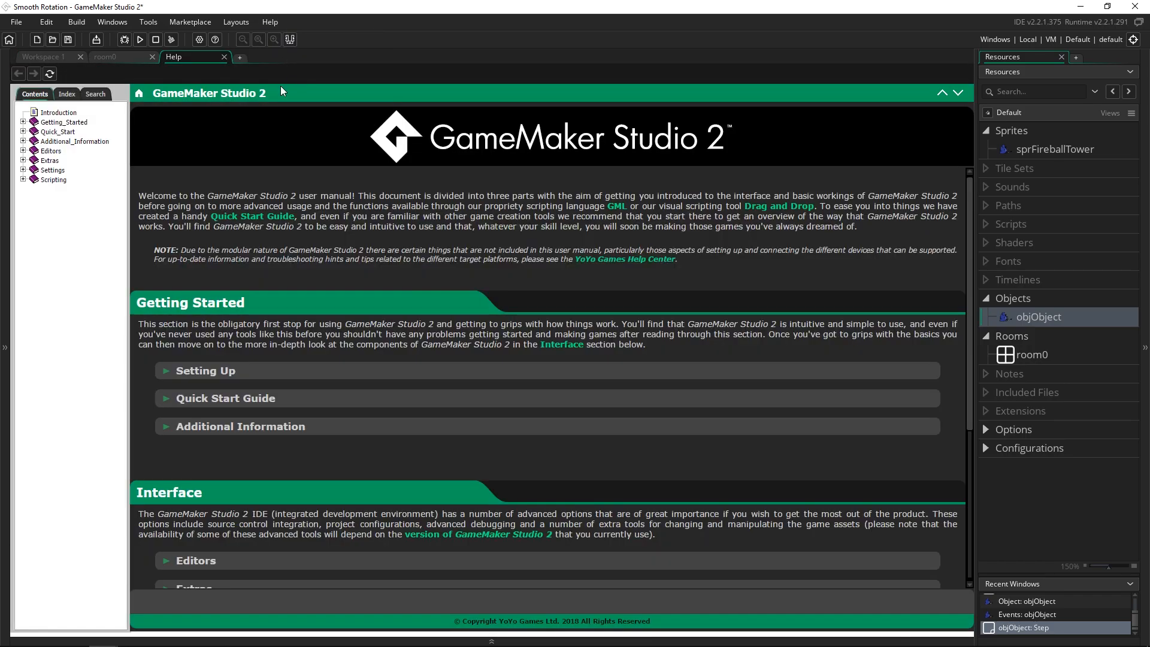
click(138, 39)
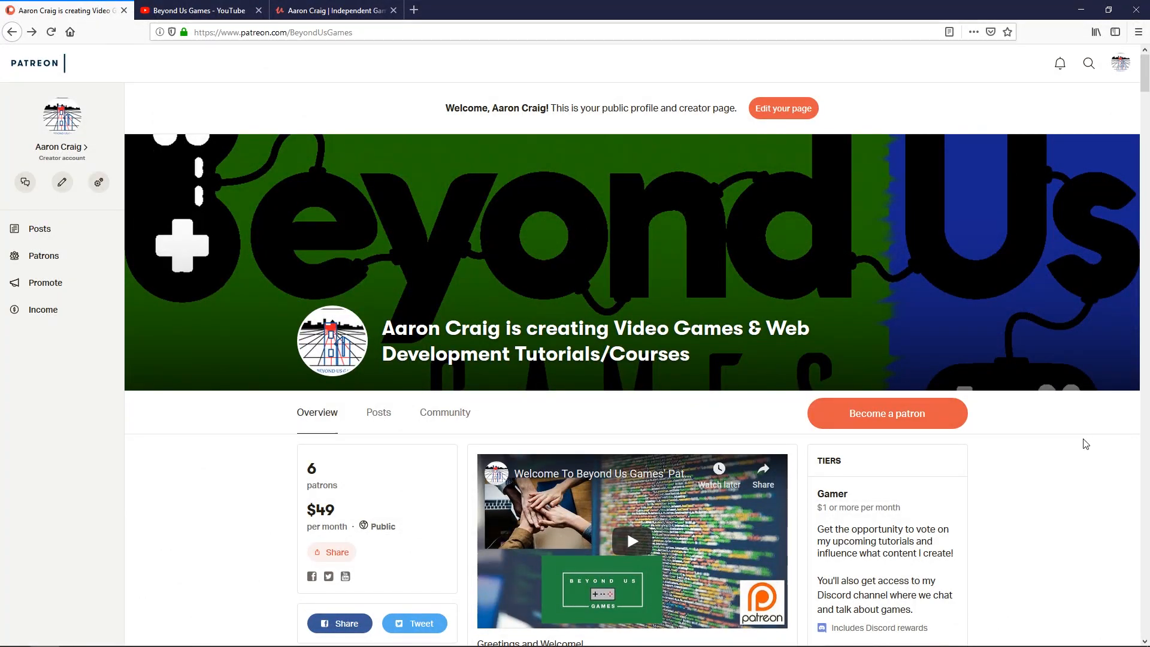
Step: Scroll the Beyond Us Games Patreon page down to the 4-vote poll and higher tiers
scroll(down, 3)
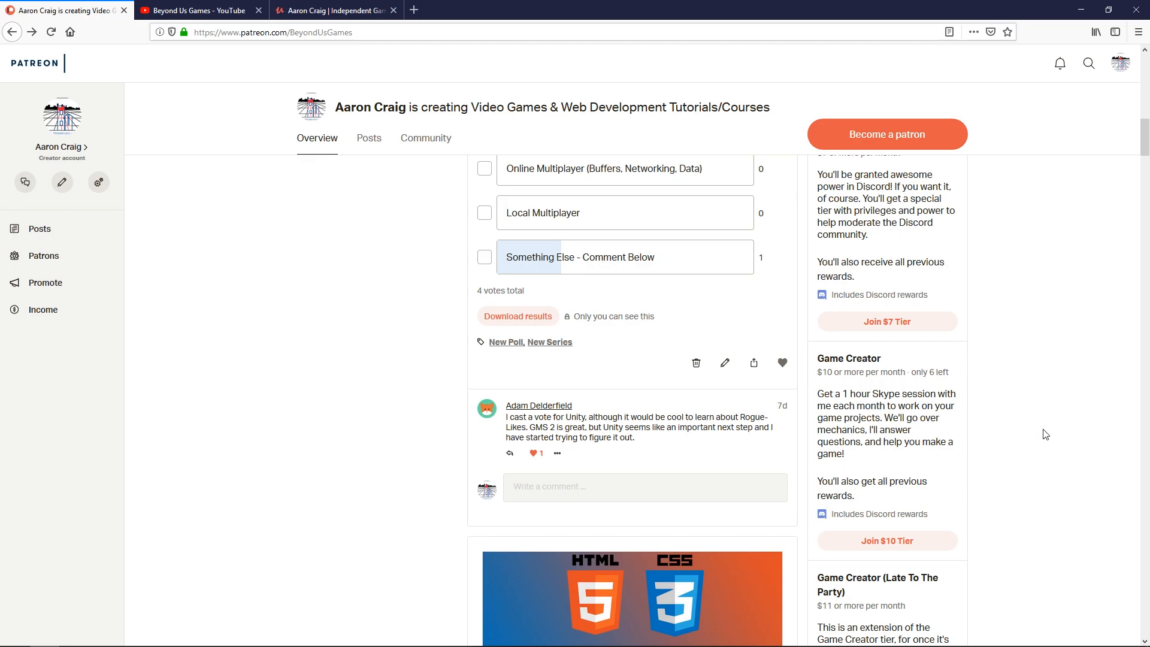